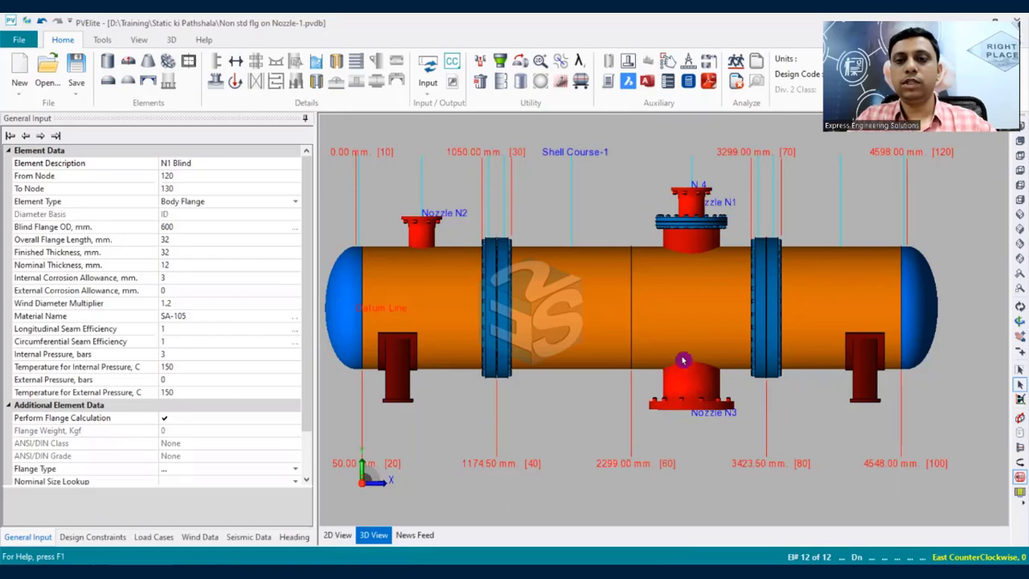
mouse_move(683, 362)
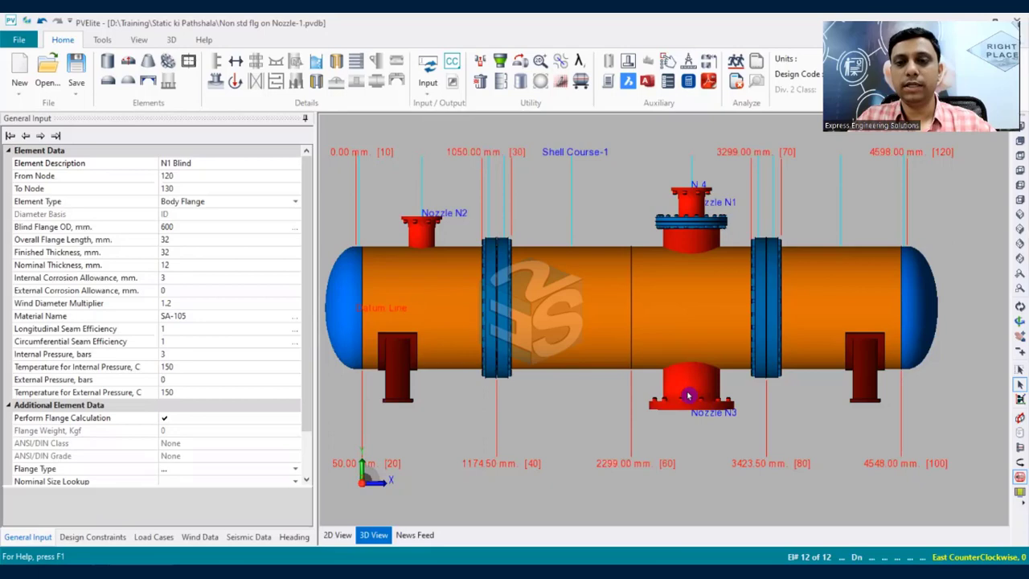
mouse_move(666, 408)
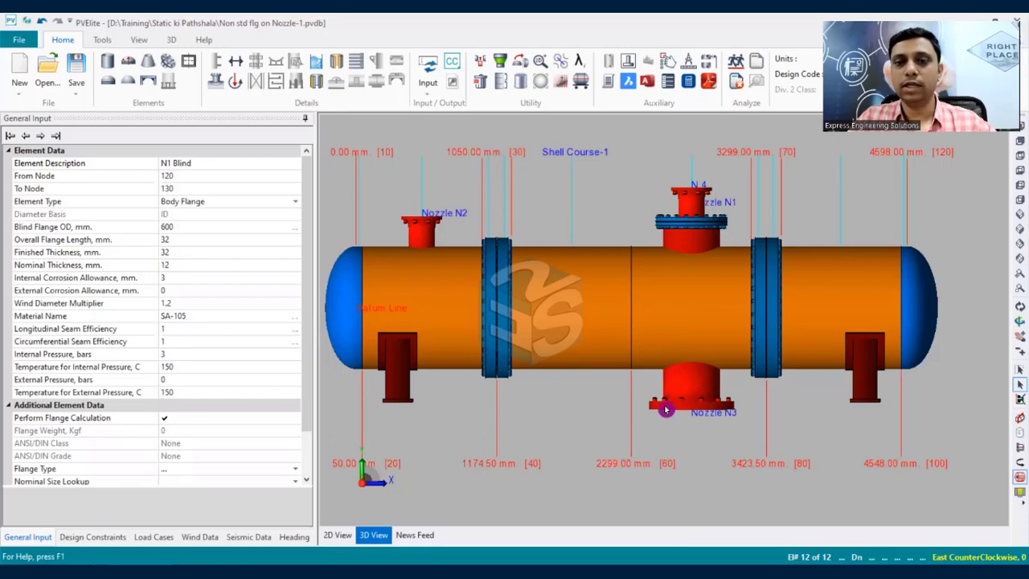
mouse_move(669, 430)
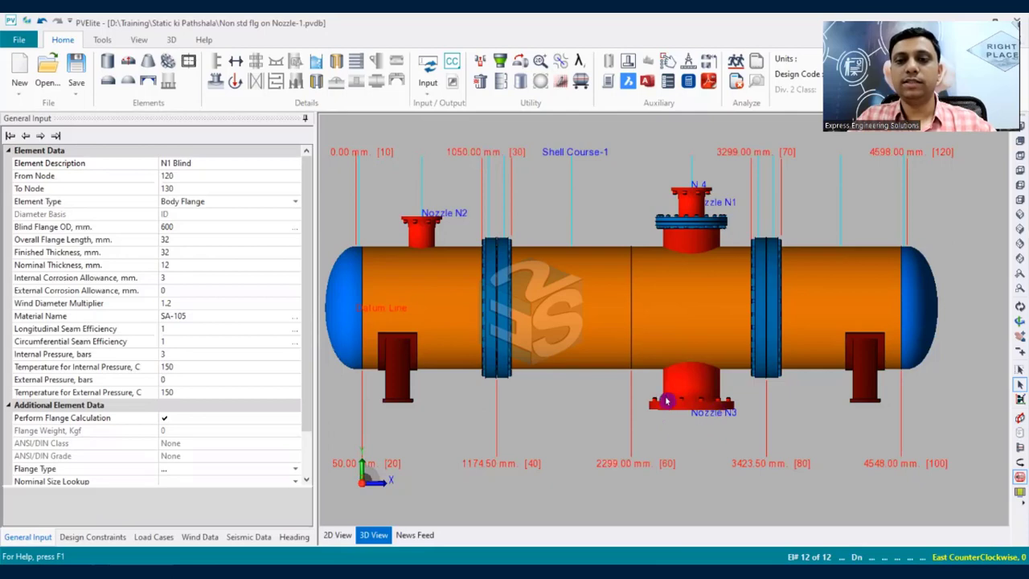
mouse_move(691, 447)
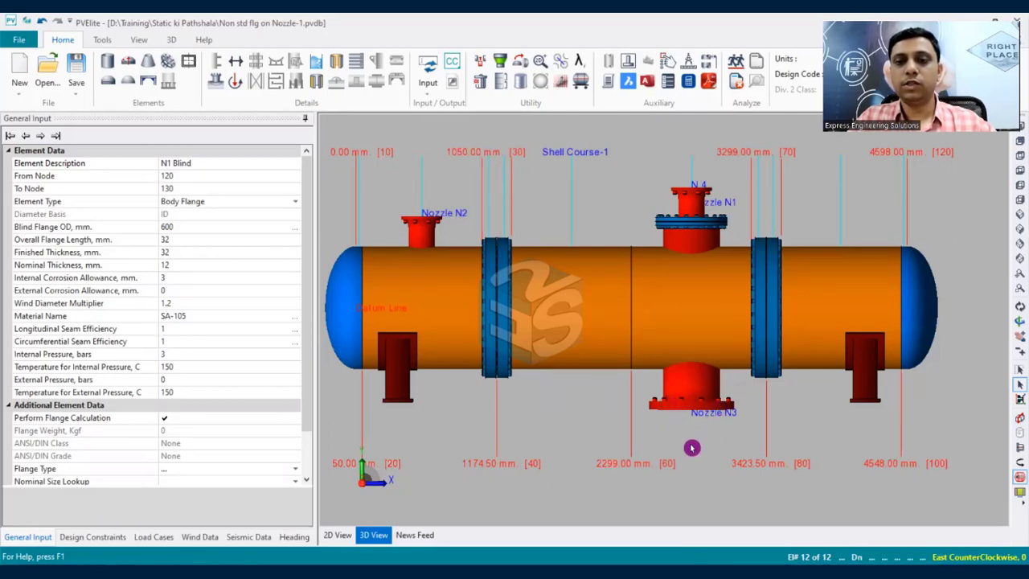
mouse_move(693, 438)
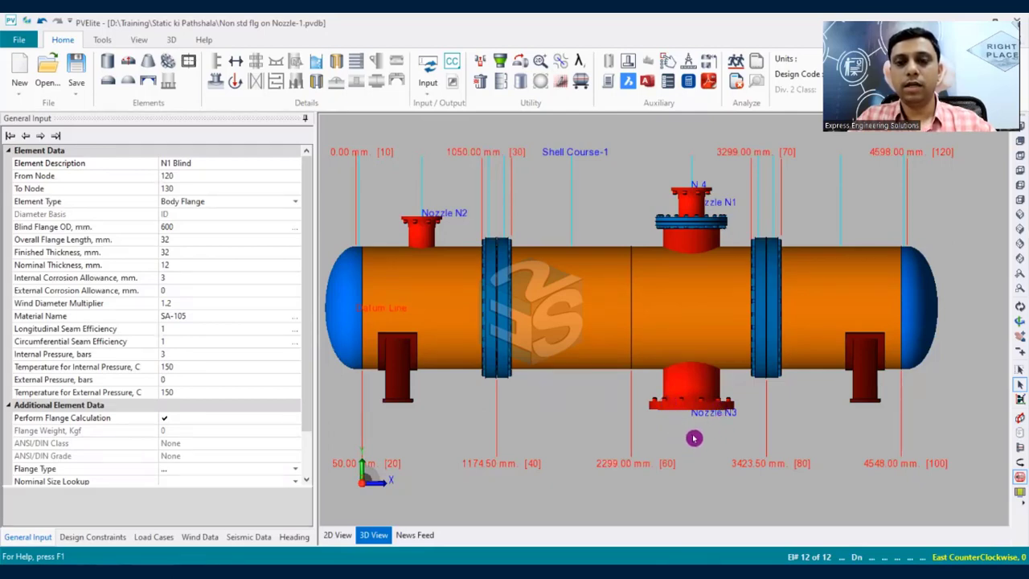
mouse_move(699, 426)
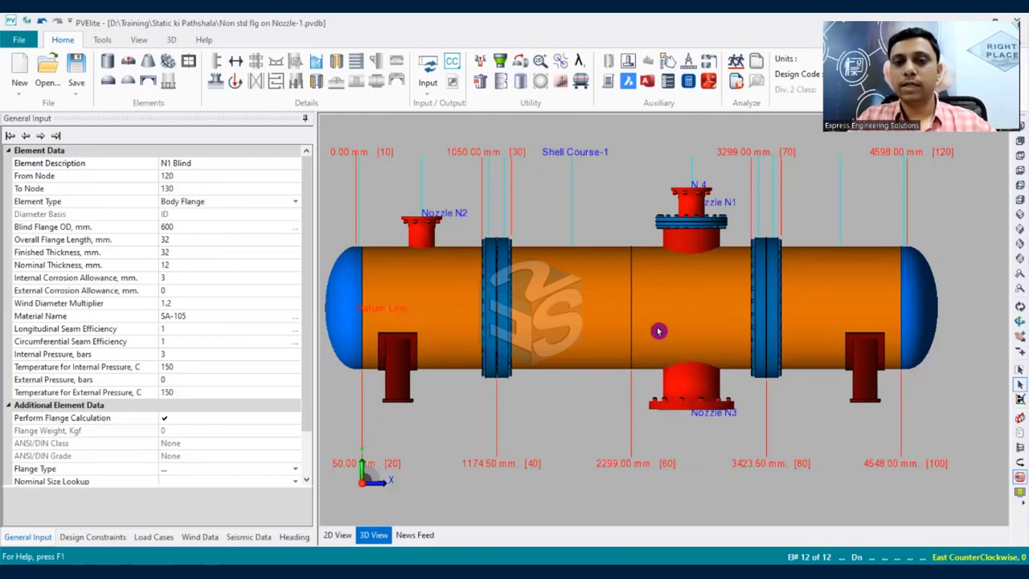
mouse_move(732, 356)
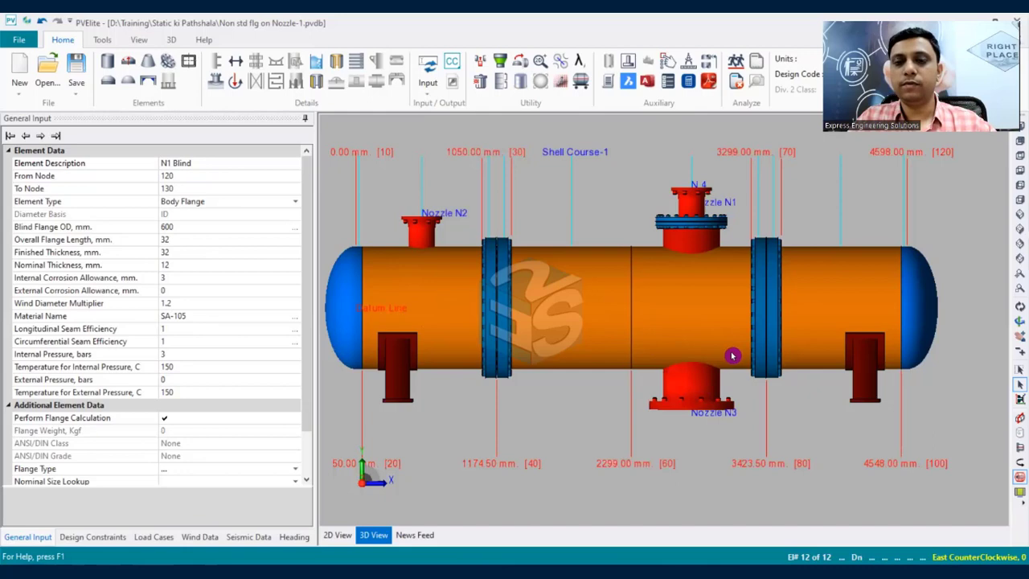
mouse_move(749, 419)
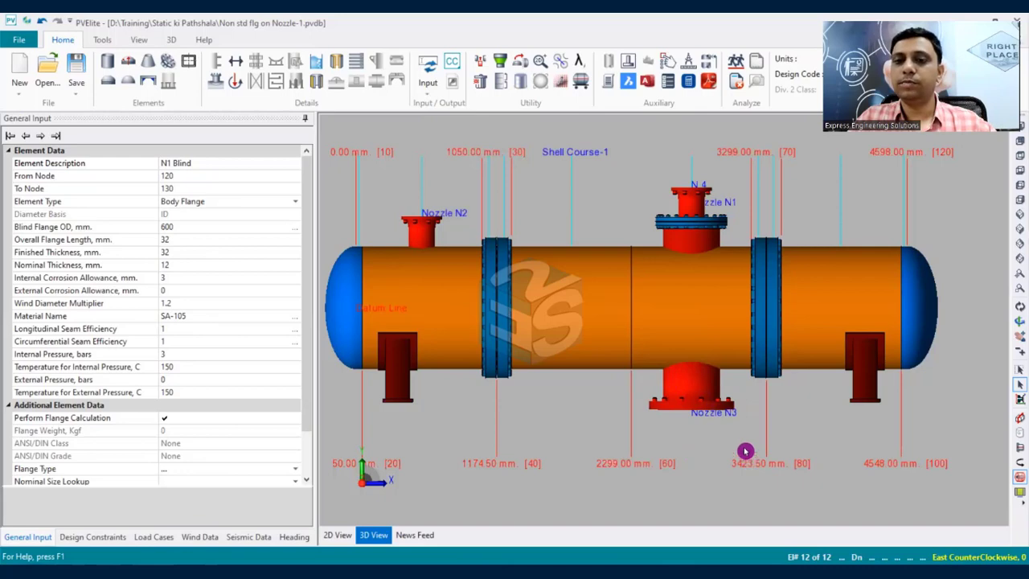
mouse_move(745, 429)
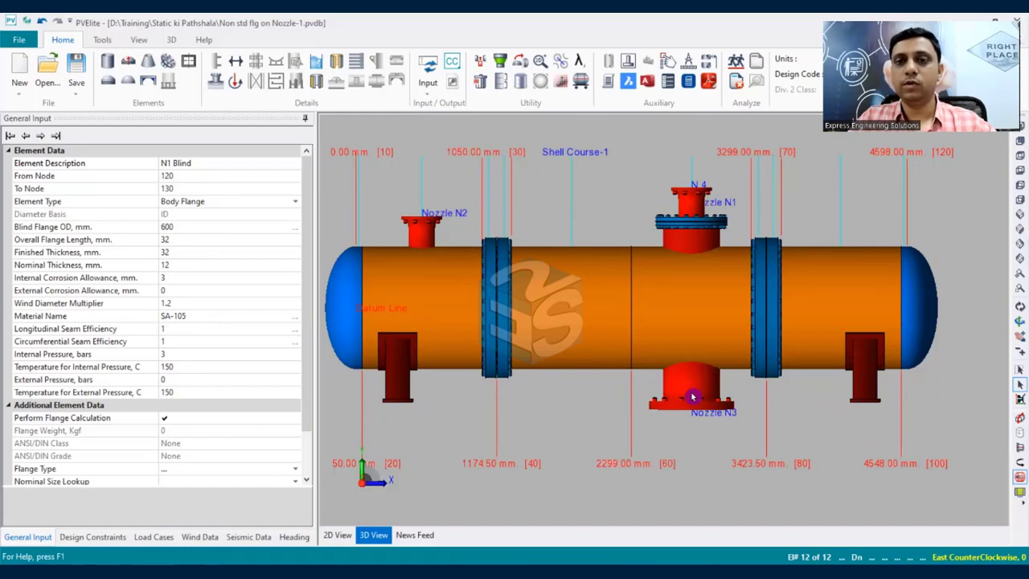
Step: Set nozzle N3's flange class and grade to None and save the nozzle data
left_click(691, 389)
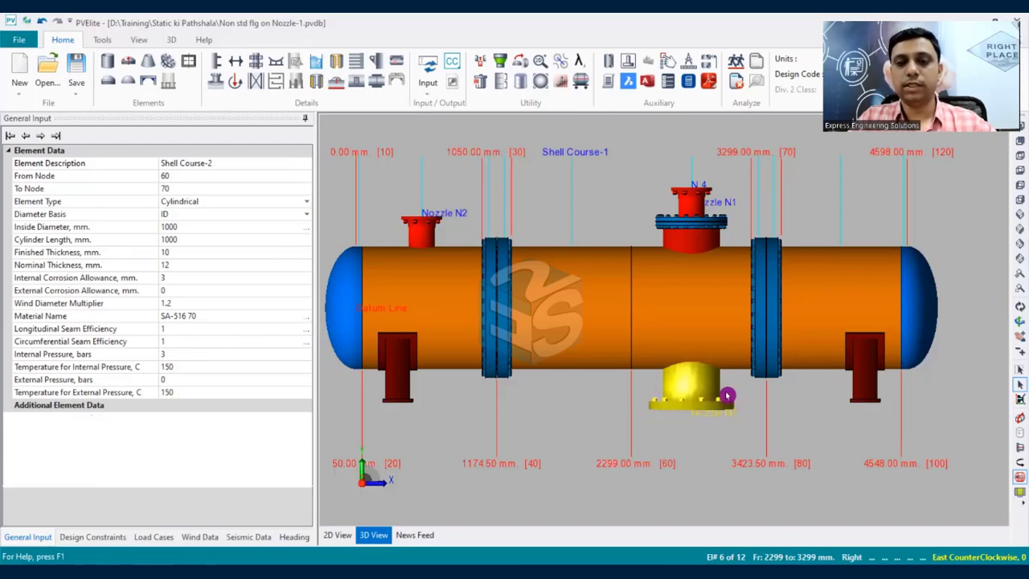
mouse_move(701, 388)
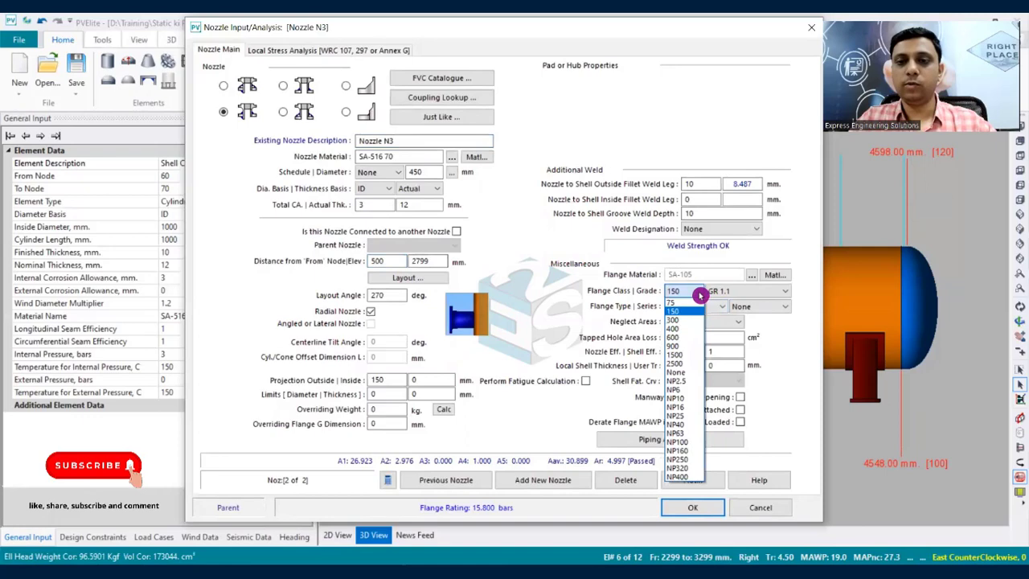
left_click(678, 372)
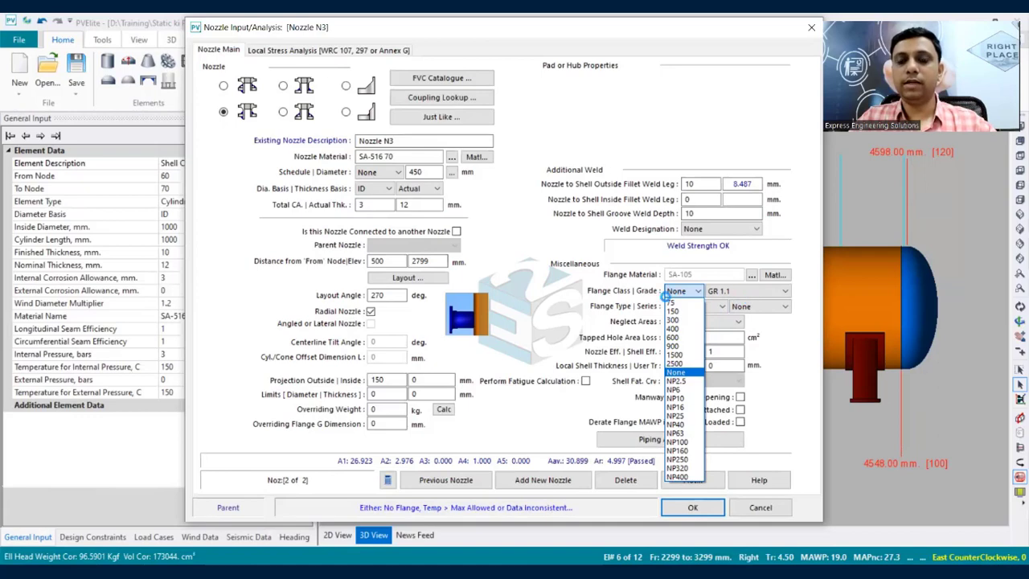
mouse_move(659, 292)
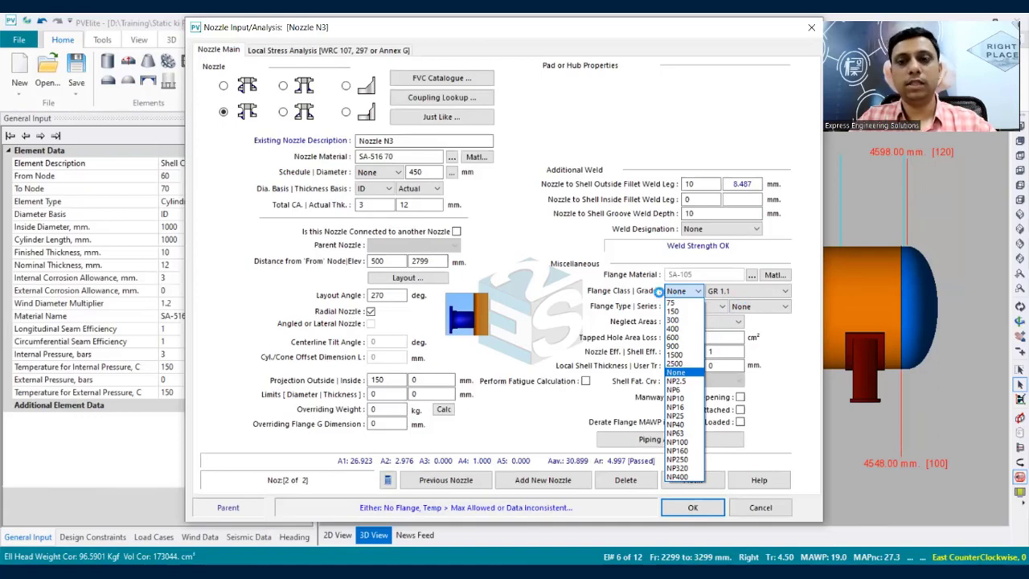
left_click(676, 371)
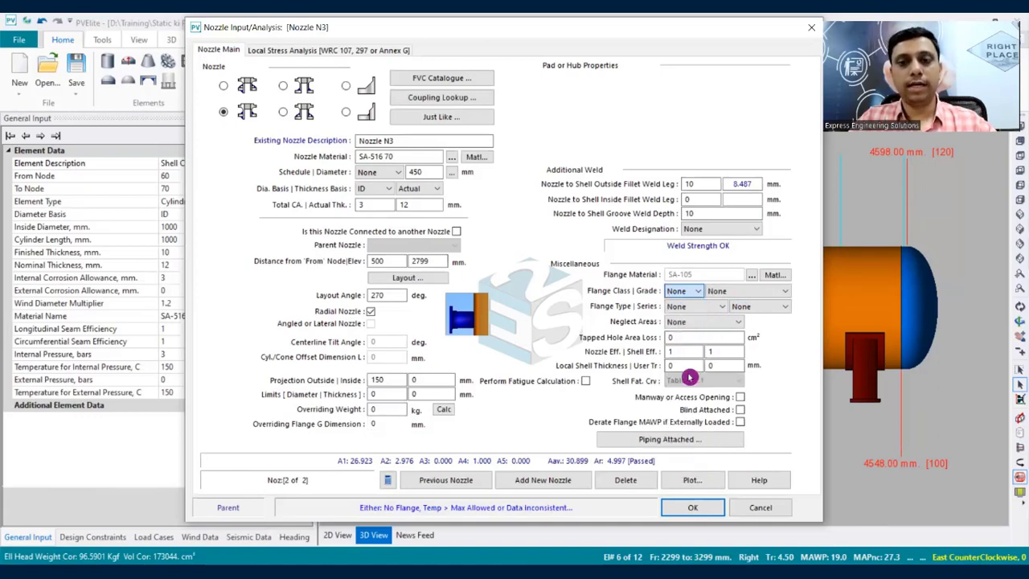
left_click(692, 507)
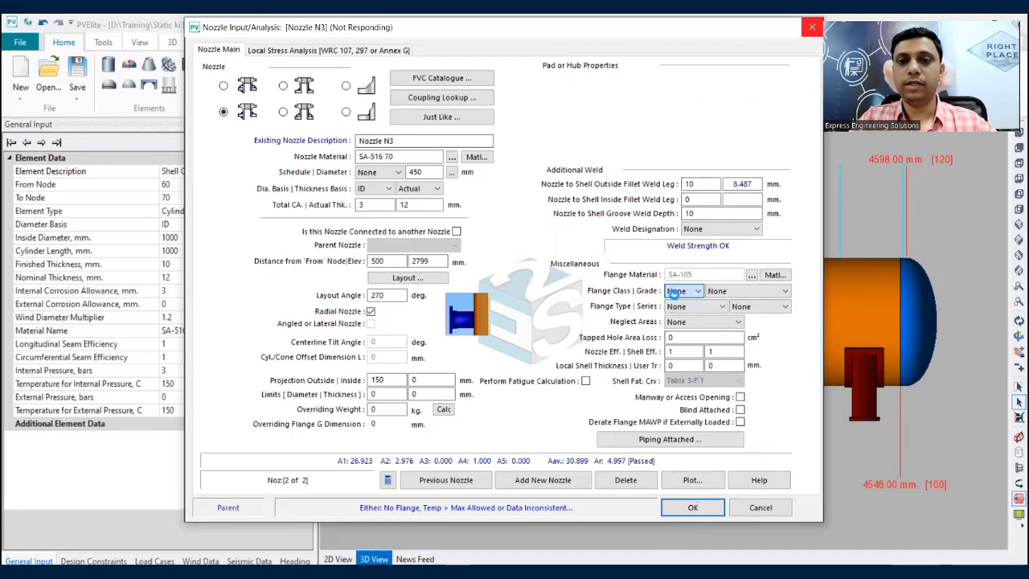
left_click(692, 506)
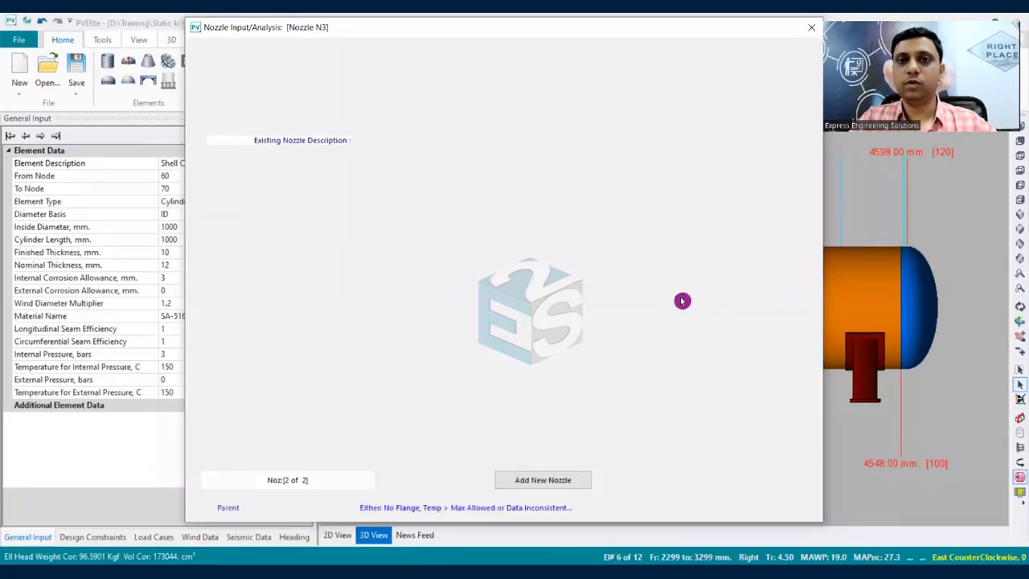
mouse_move(675, 460)
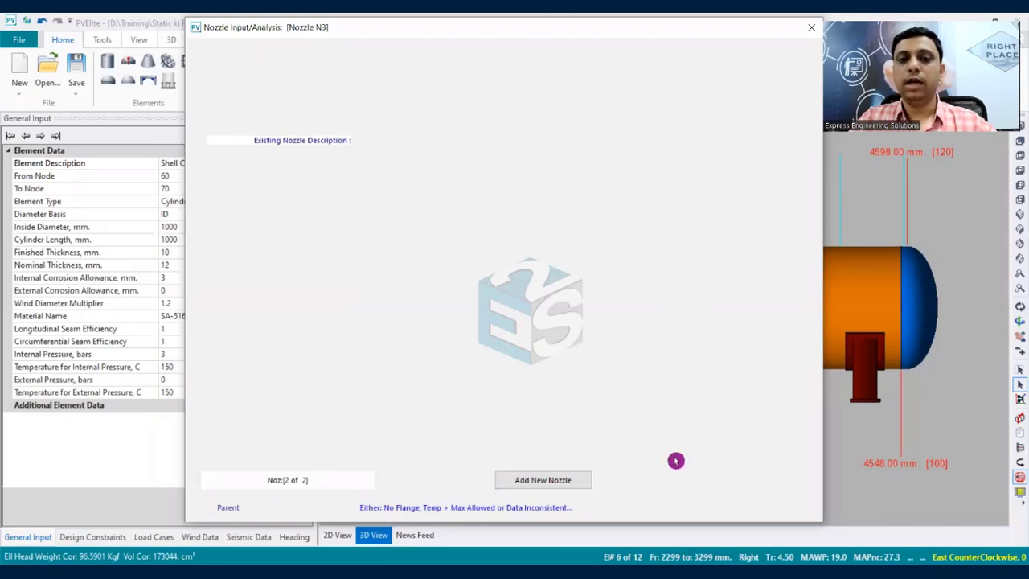
Step: Select the shell and then nozzle N3 in the 3D view to inspect their data
left_click(675, 459)
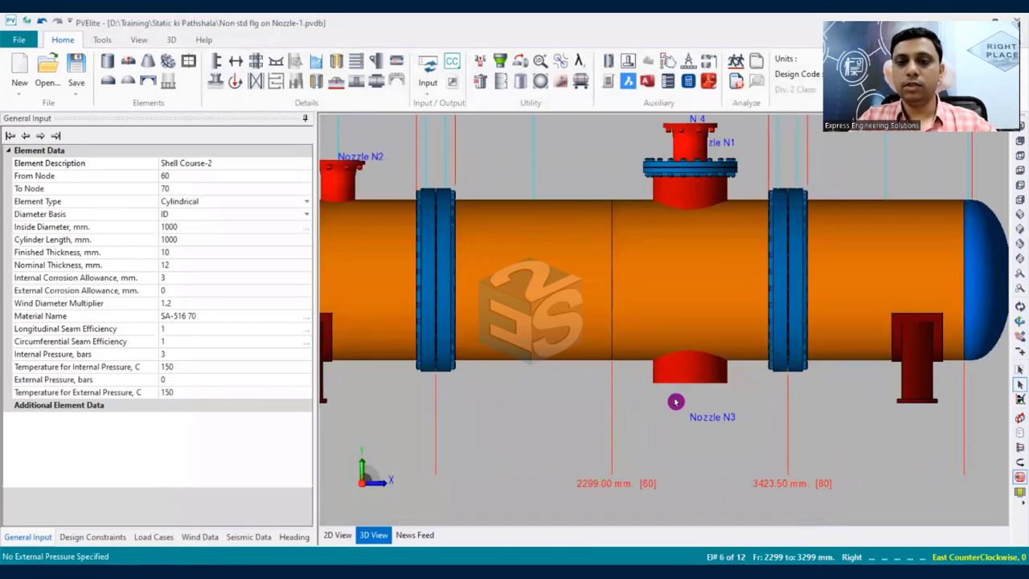
mouse_move(653, 400)
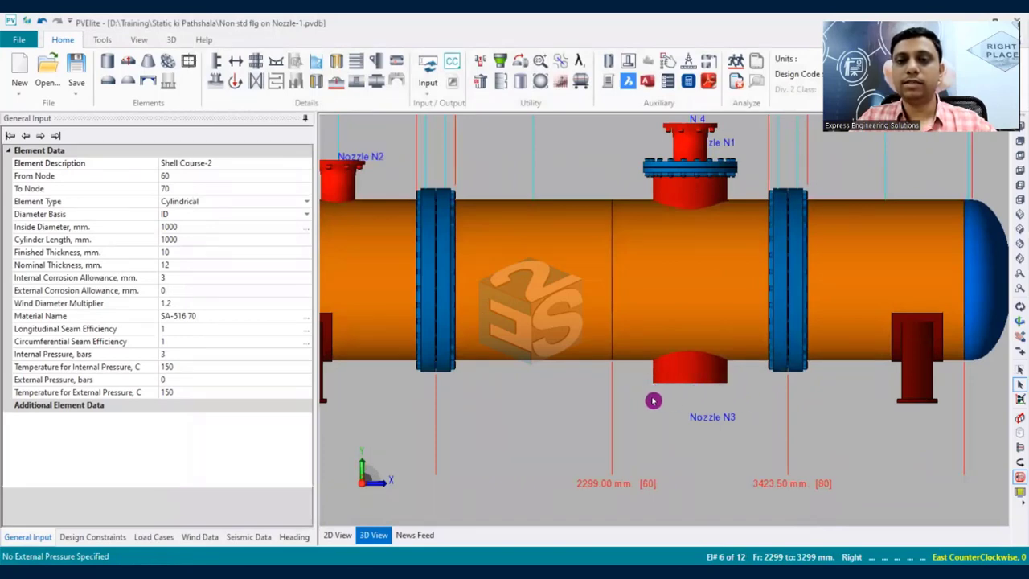
mouse_move(650, 393)
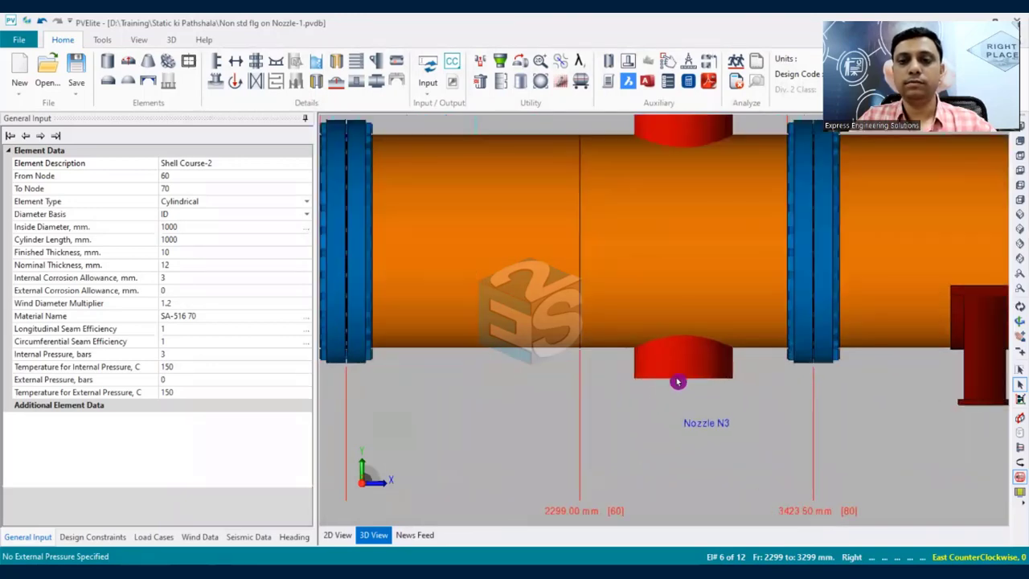
left_click(681, 361)
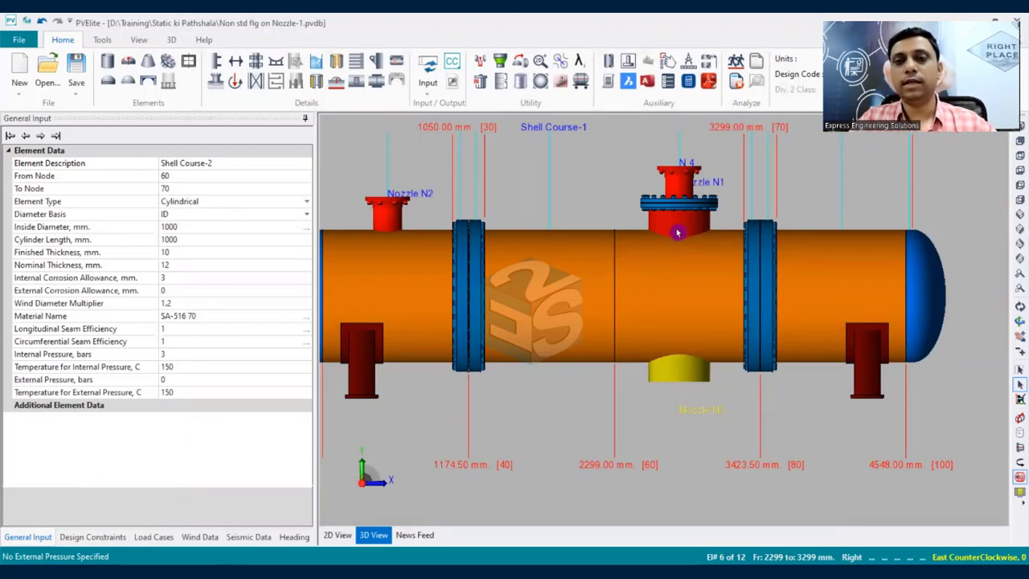
mouse_move(664, 375)
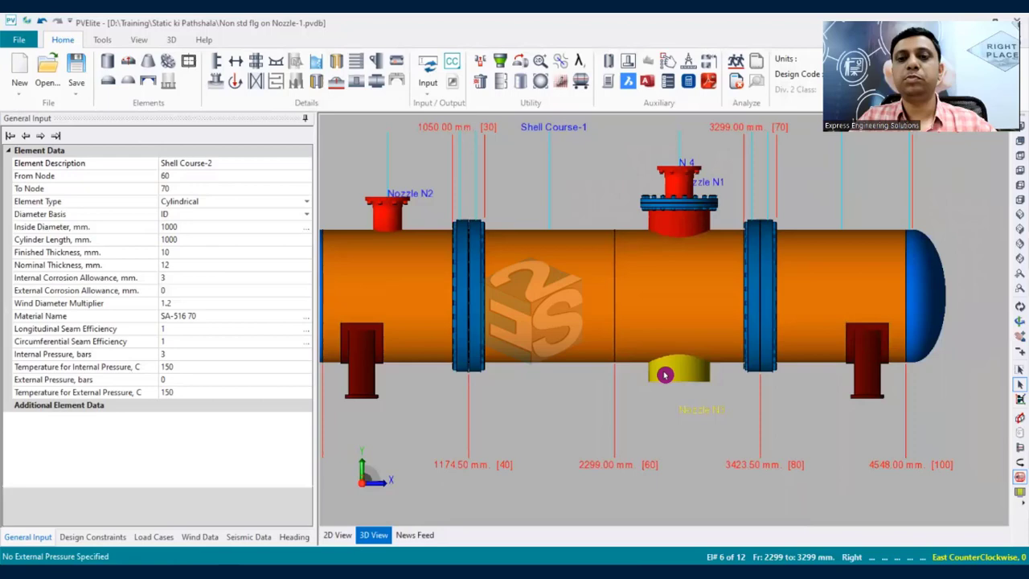
mouse_move(679, 397)
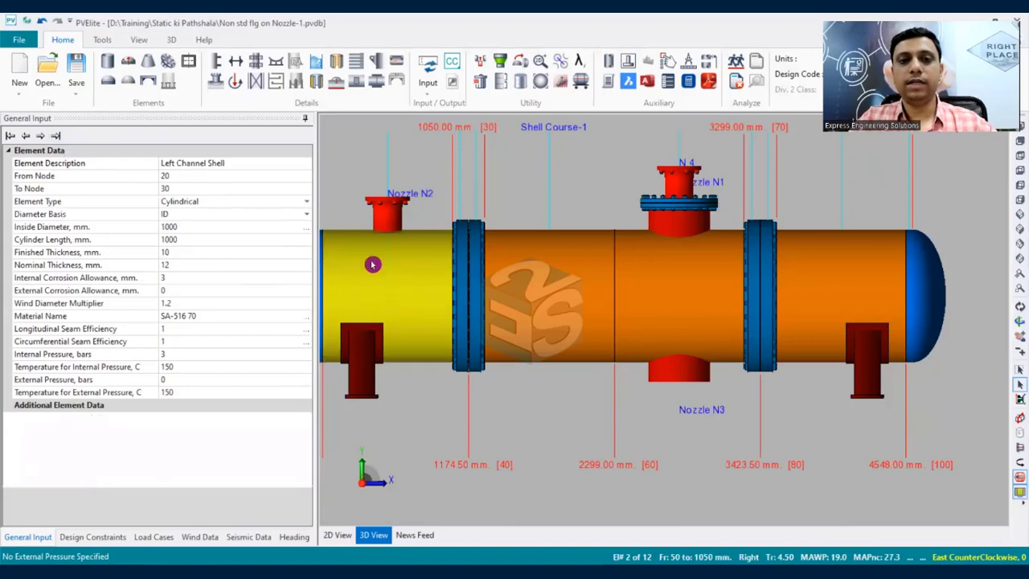
mouse_move(390, 275)
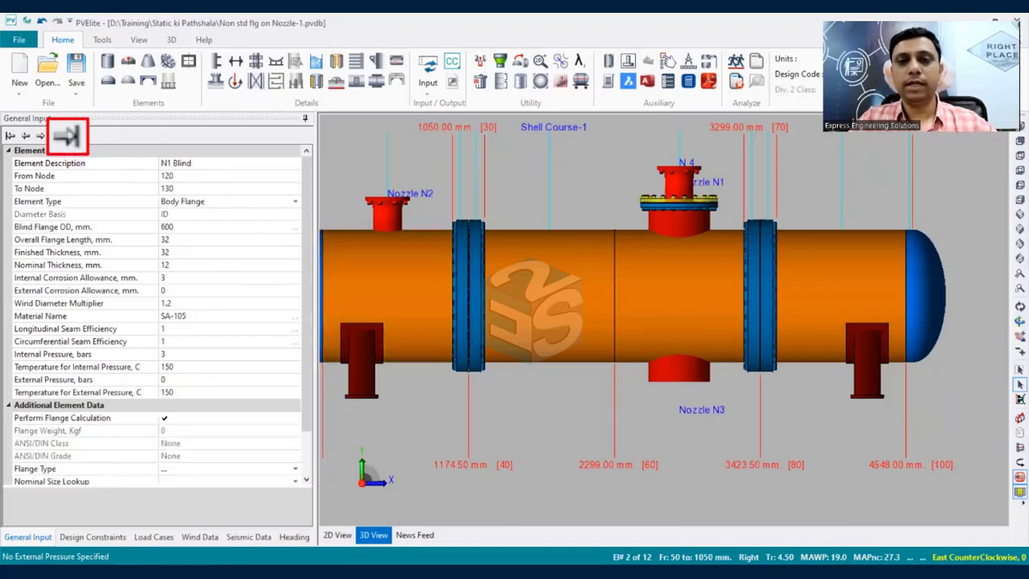
Step: Add elliptical head 'N3 Dish' at the end: 38 mm flange, 5 mm finished, 6 mm nominal
left_click(40, 135)
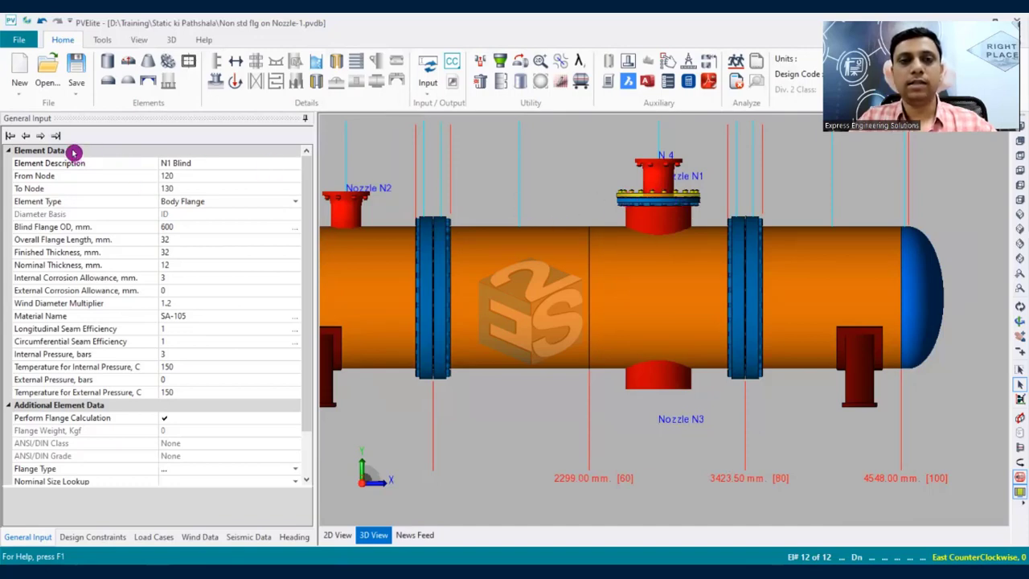
mouse_move(685, 388)
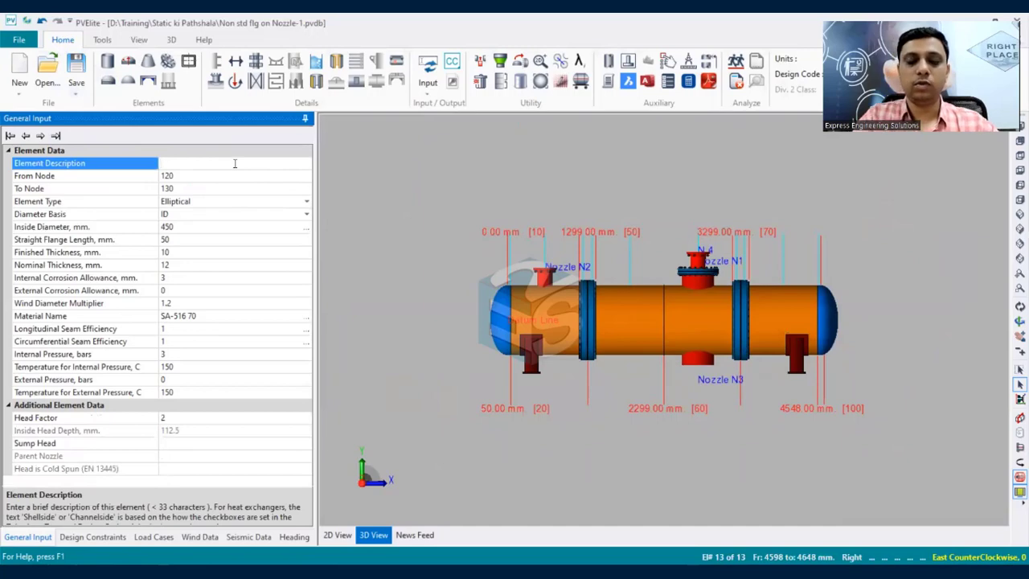
type("N3 Dish")
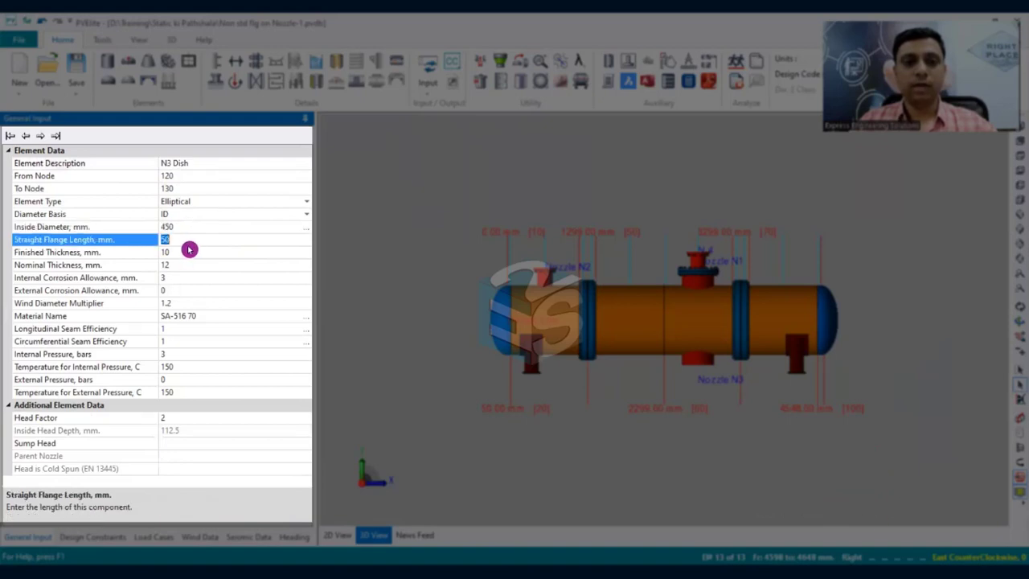
type("38")
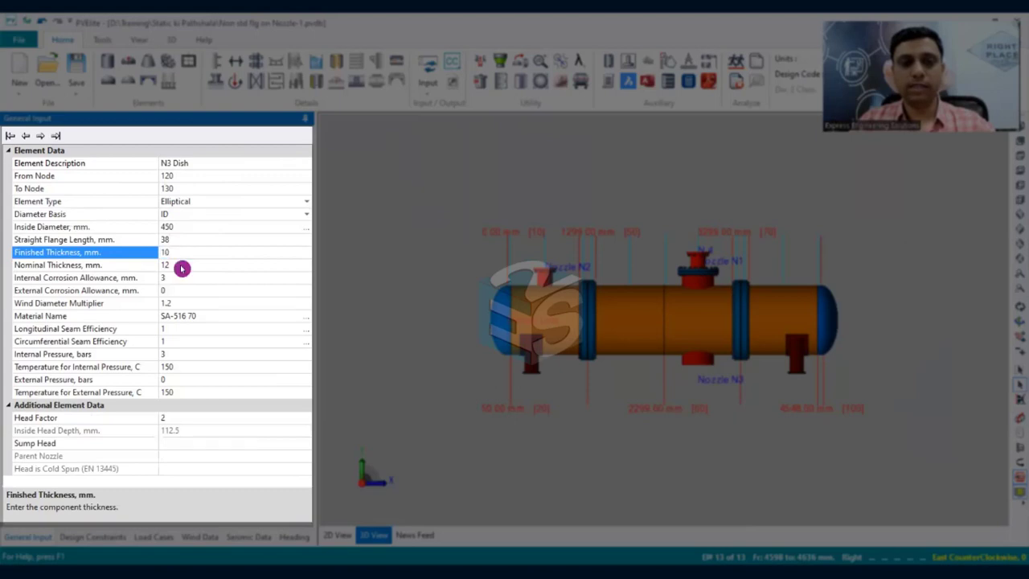
type("5")
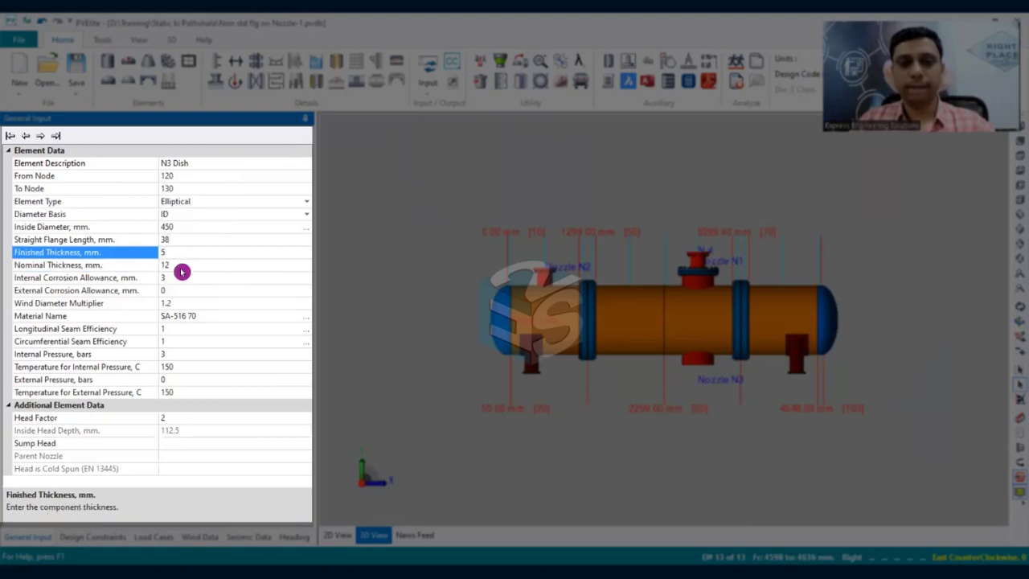
left_click(85, 264)
type("6")
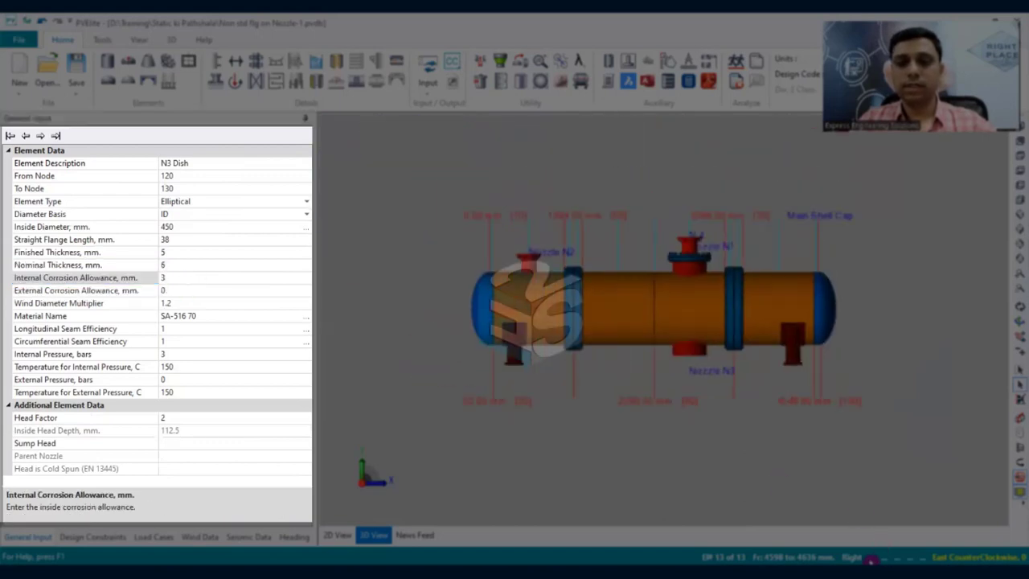
left_click(76, 291)
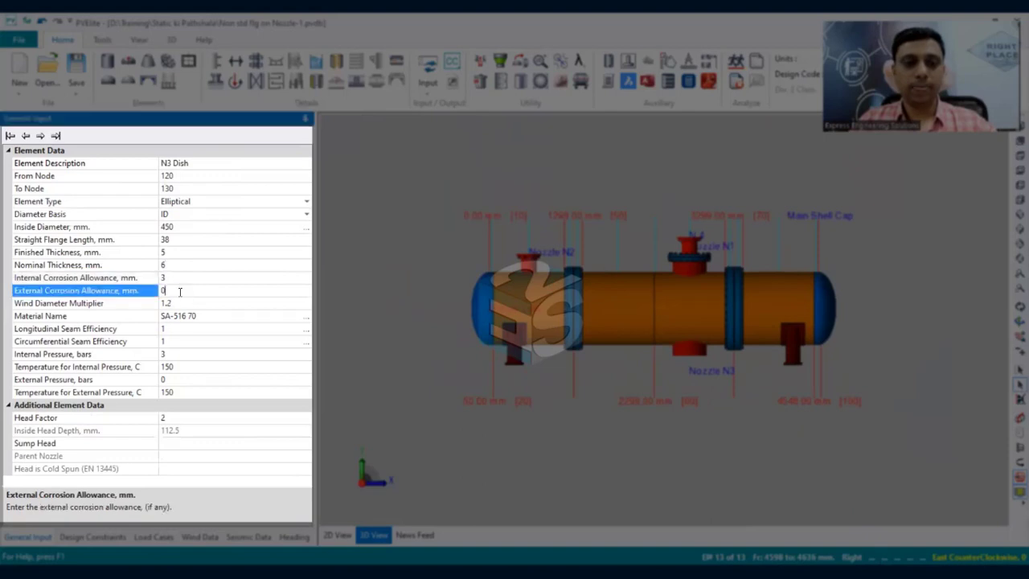
left_click(77, 277)
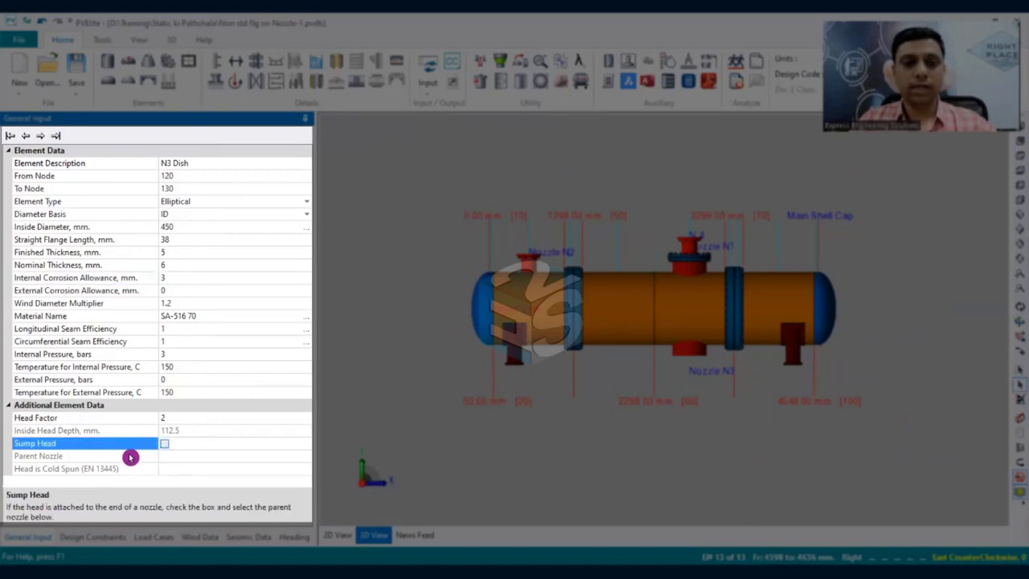
Step: Flag the N3 Dish head as a sump head, reviewing its Parent Nozzle setting
left_click(164, 443)
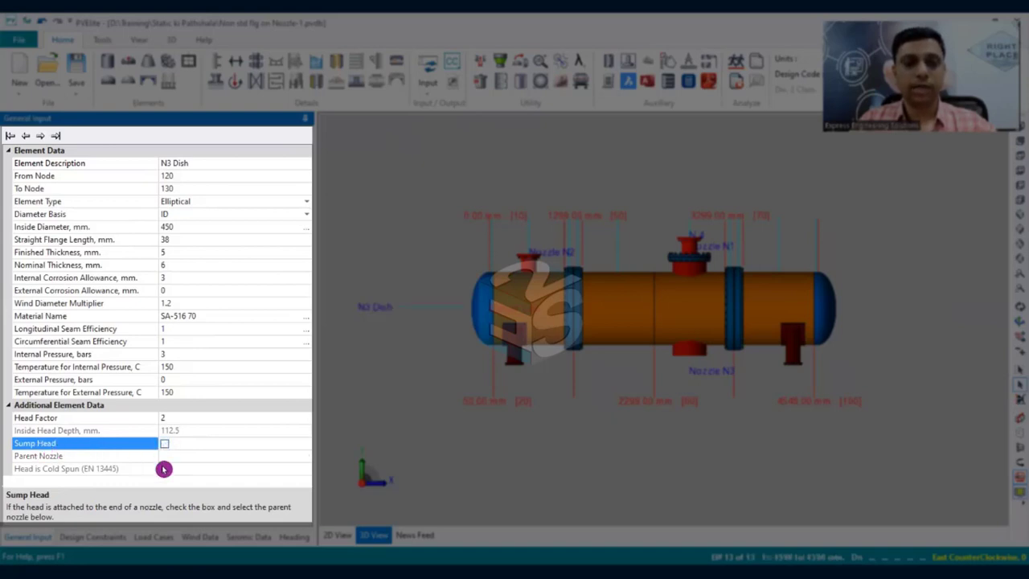
mouse_move(131, 466)
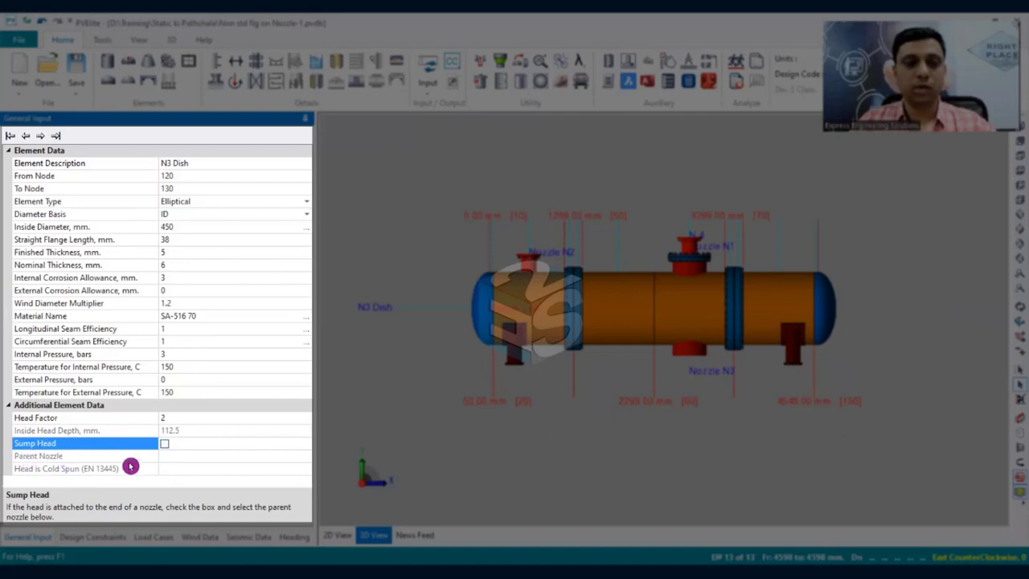
left_click(81, 456)
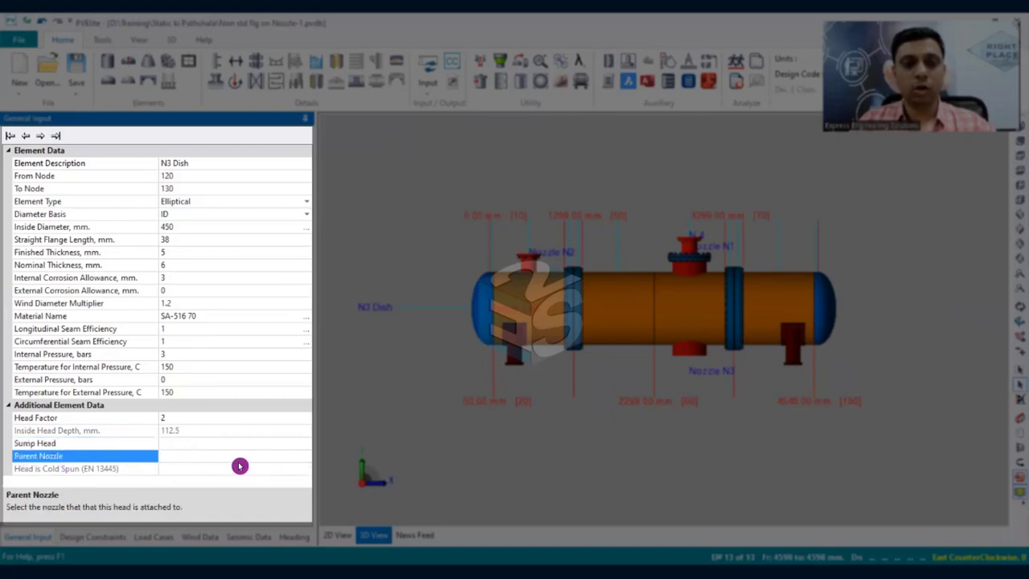
left_click(110, 443)
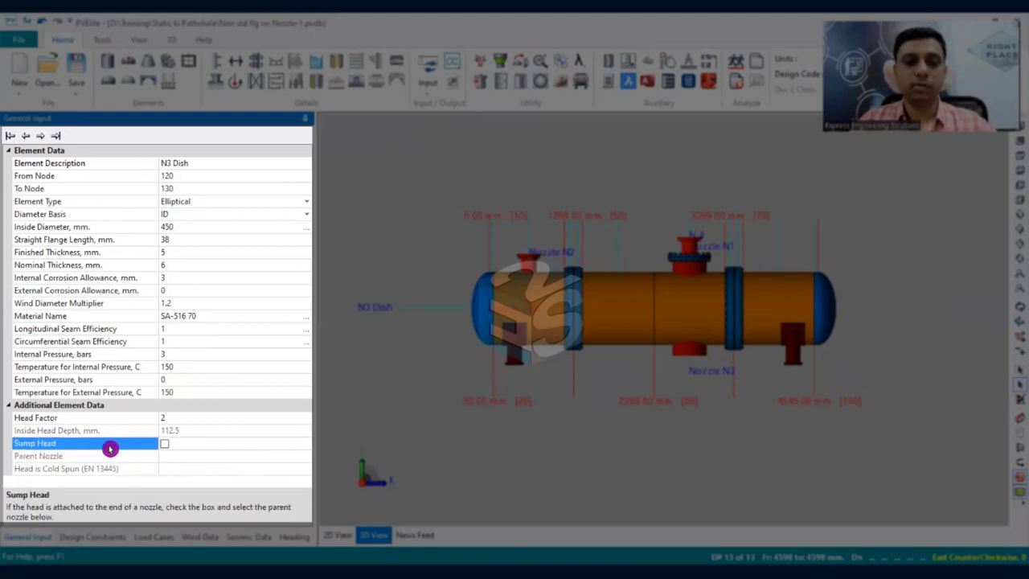
left_click(164, 442)
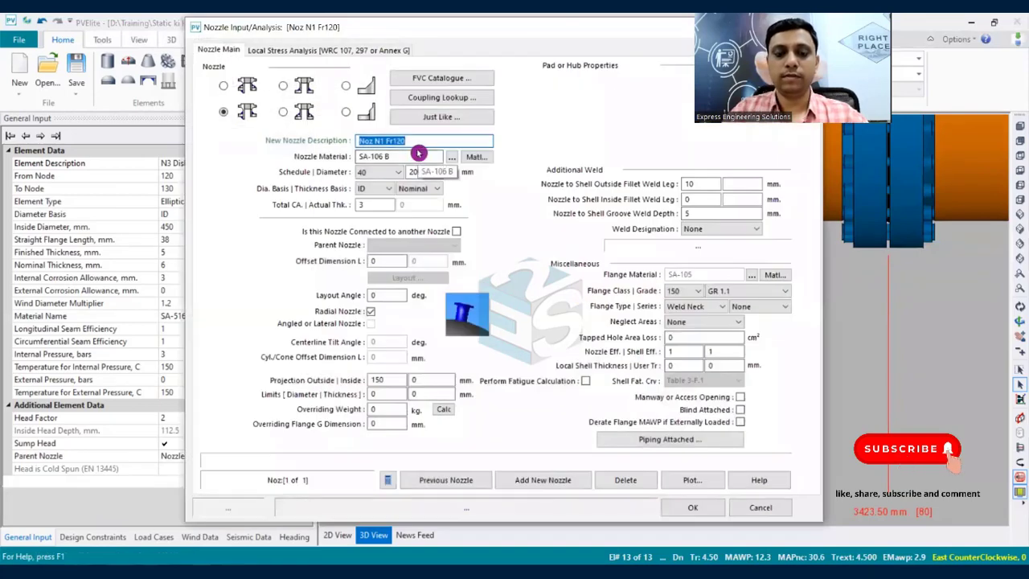
Step: Name the drain nozzle N5 with 50 mm diameter and schedule 160
type("N5")
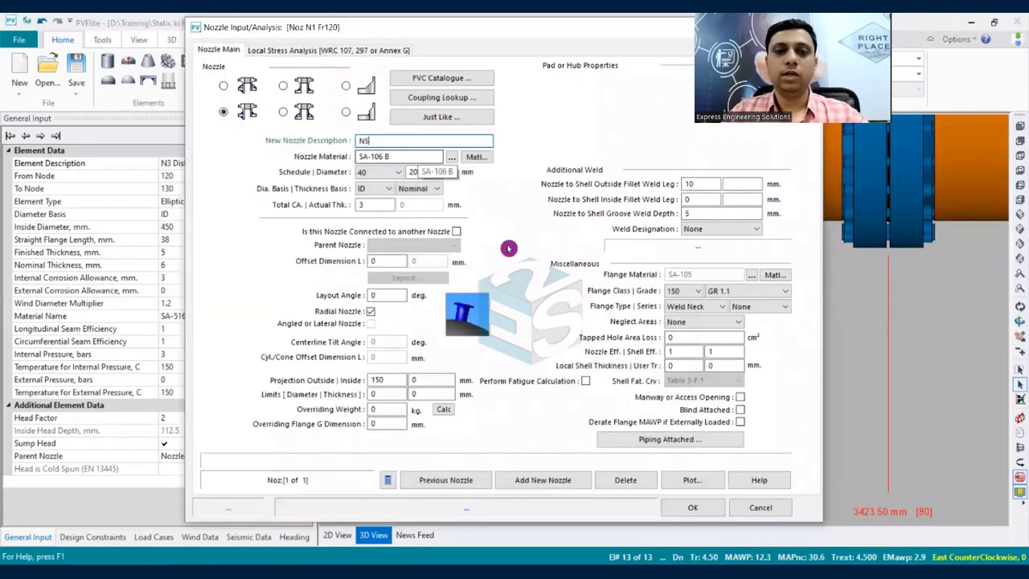
left_click(452, 171)
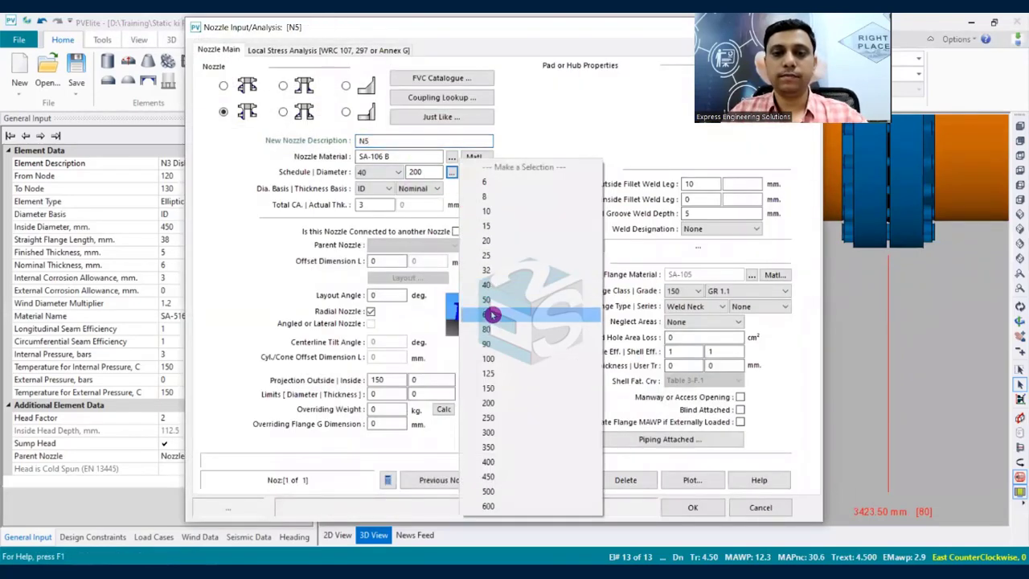
left_click(488, 313)
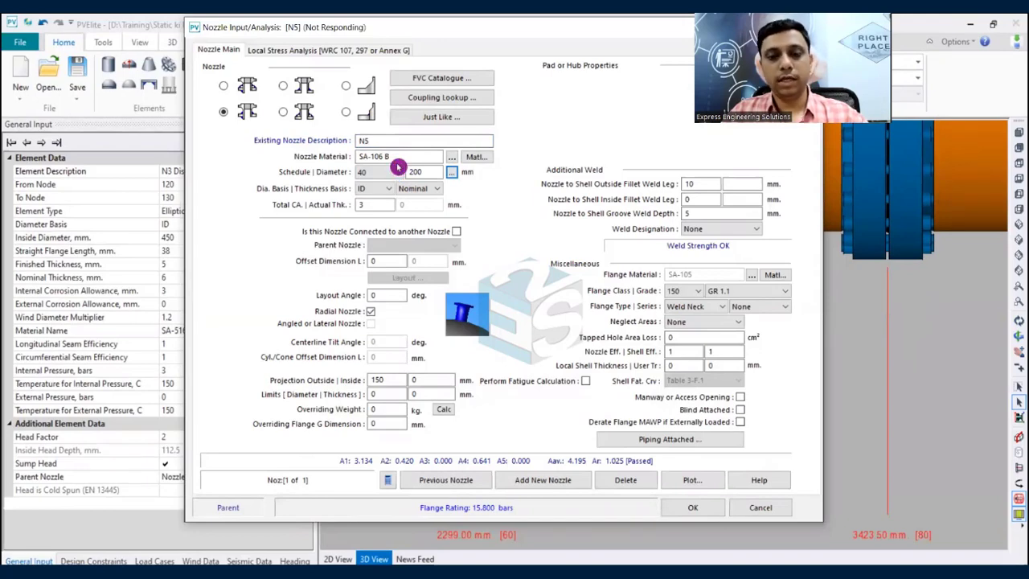
left_click(394, 171)
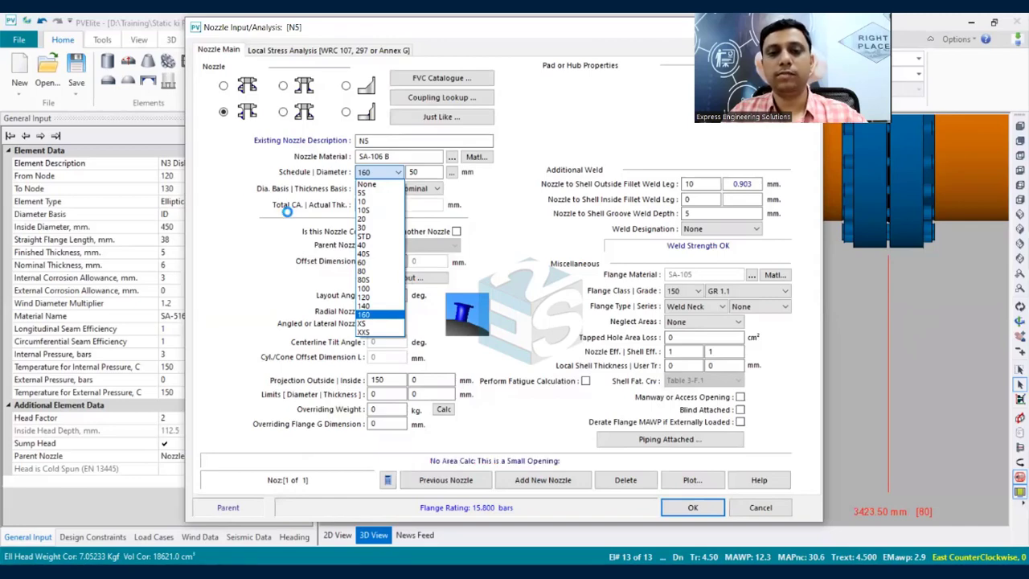
left_click(366, 314)
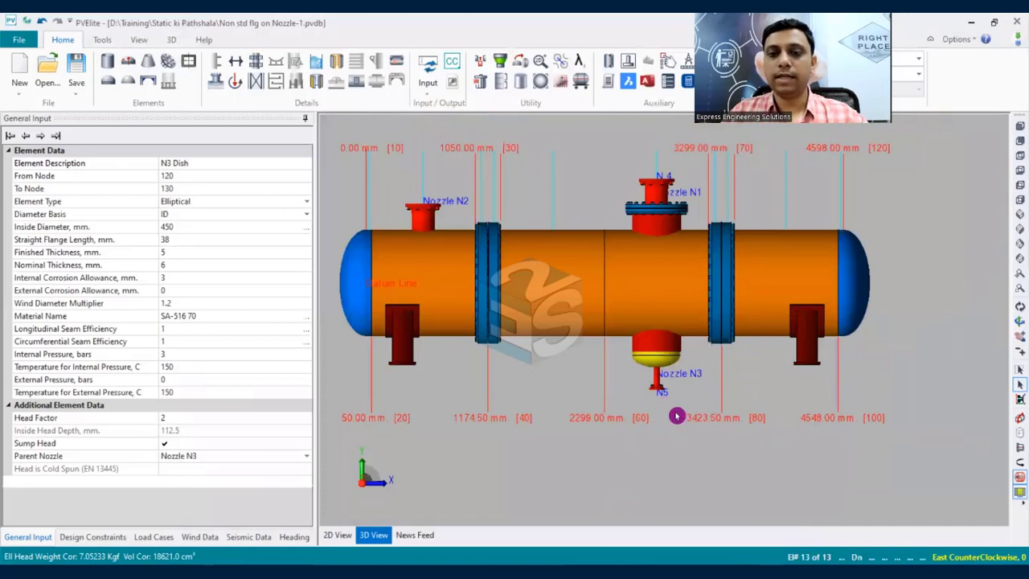
mouse_move(683, 407)
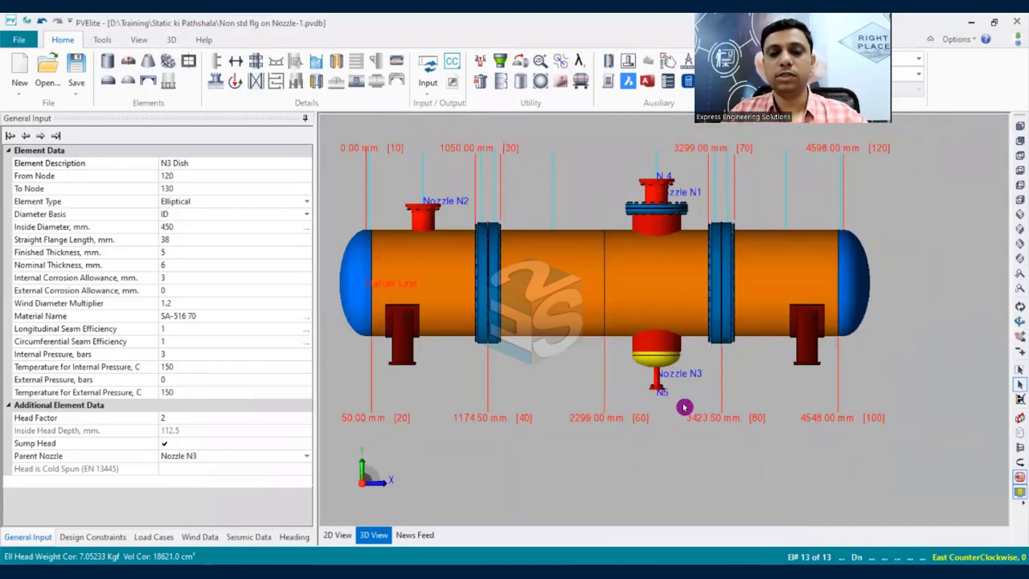